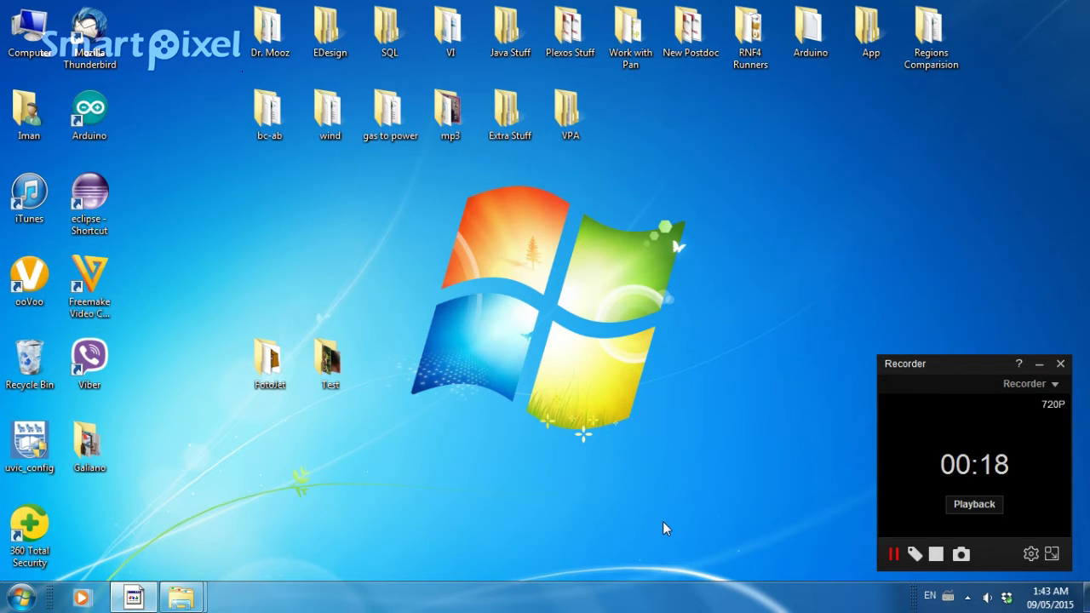
mouse_move(472, 439)
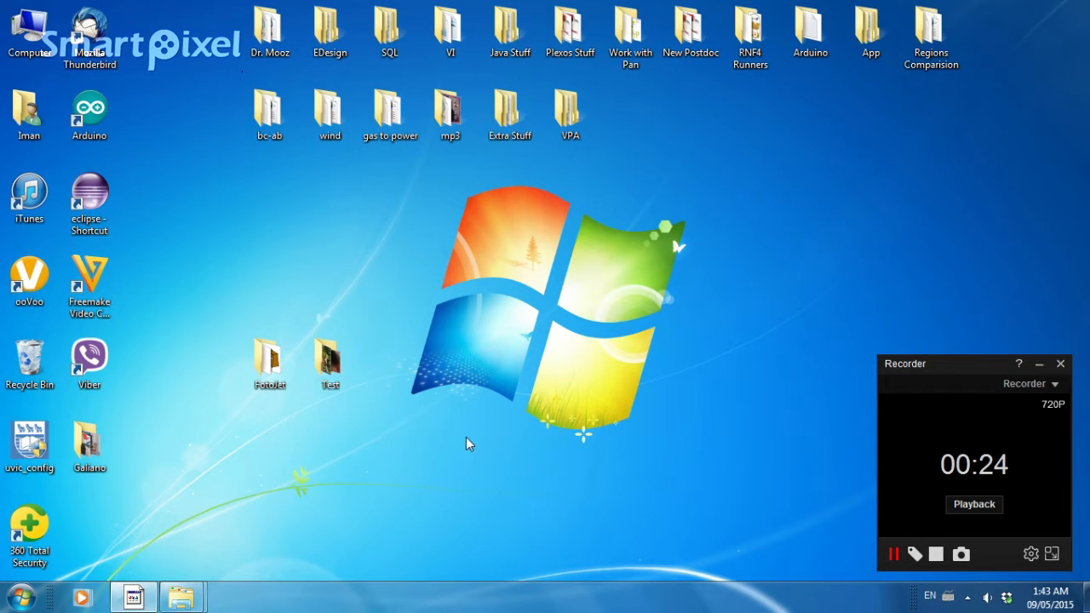
Launch FotoJet from its folder and choose the Desktop Test folder as the photos to process
double_click(269, 357)
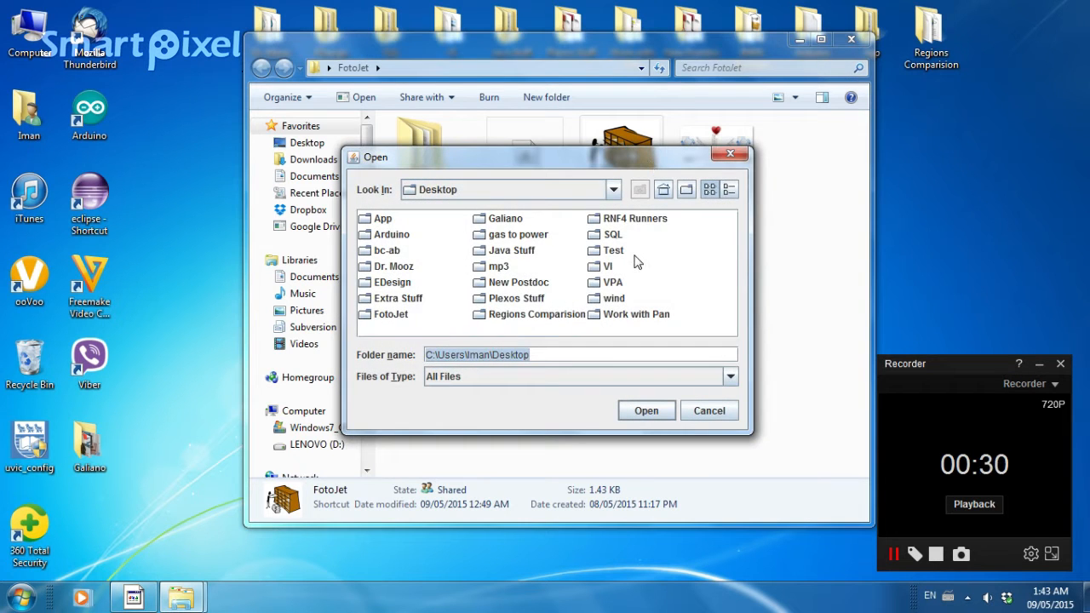
mouse_move(609, 268)
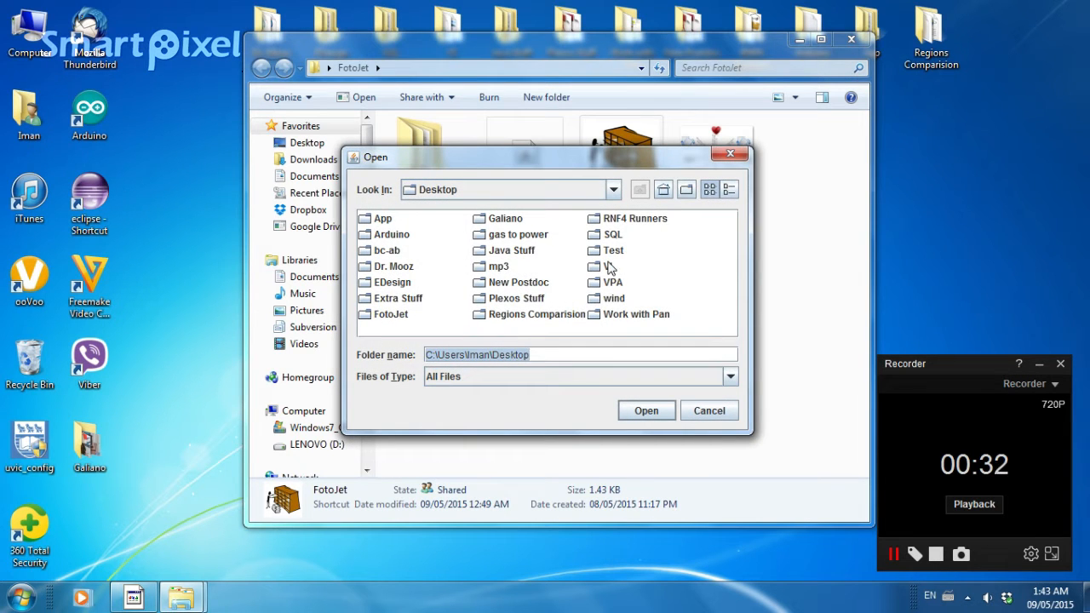
mouse_move(569, 281)
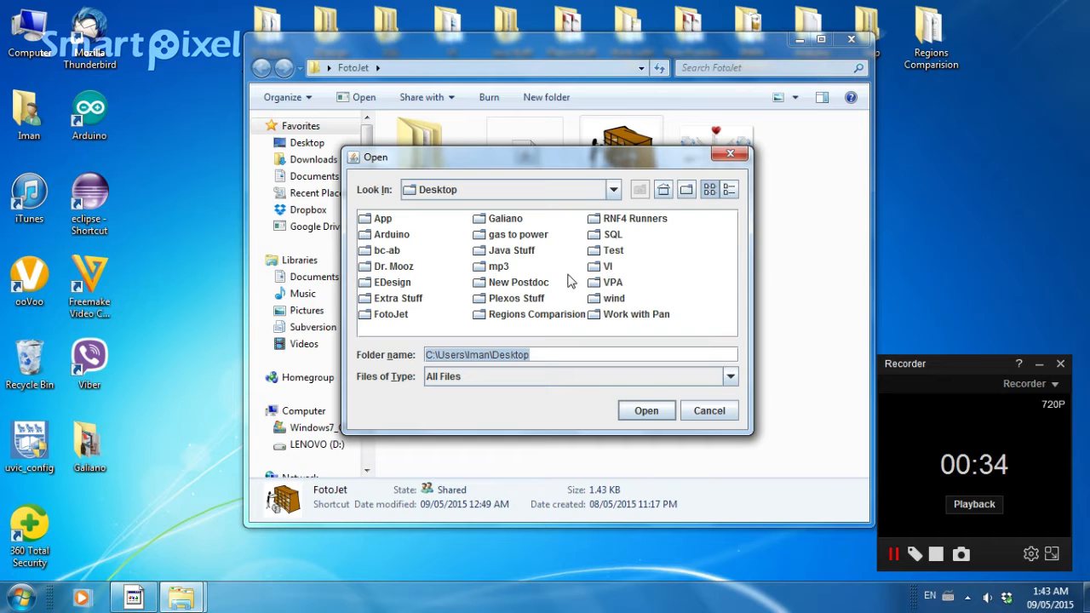
mouse_move(595, 258)
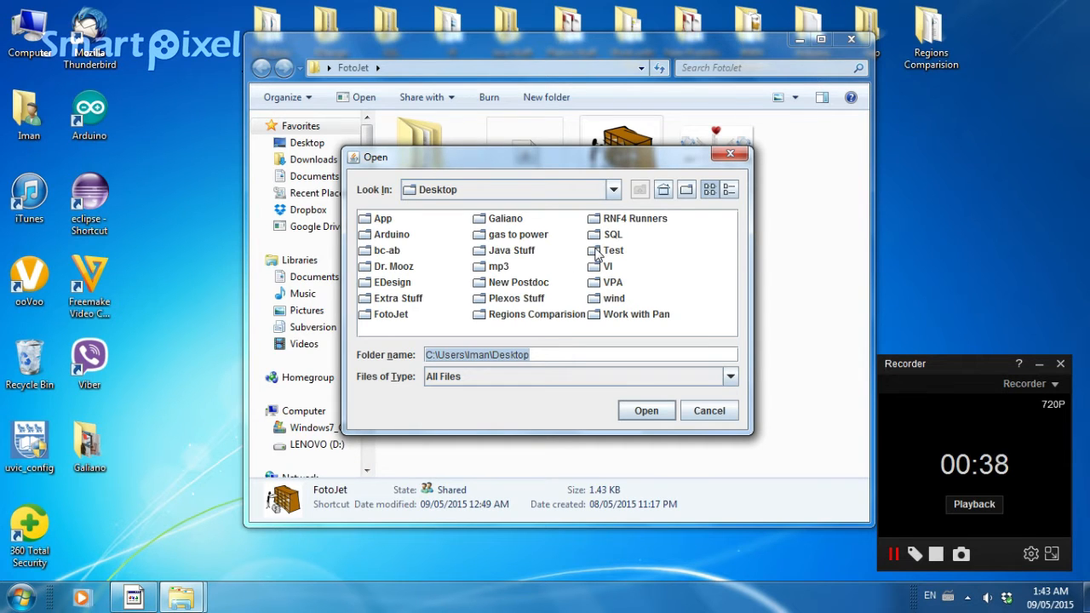
left_click(612, 251)
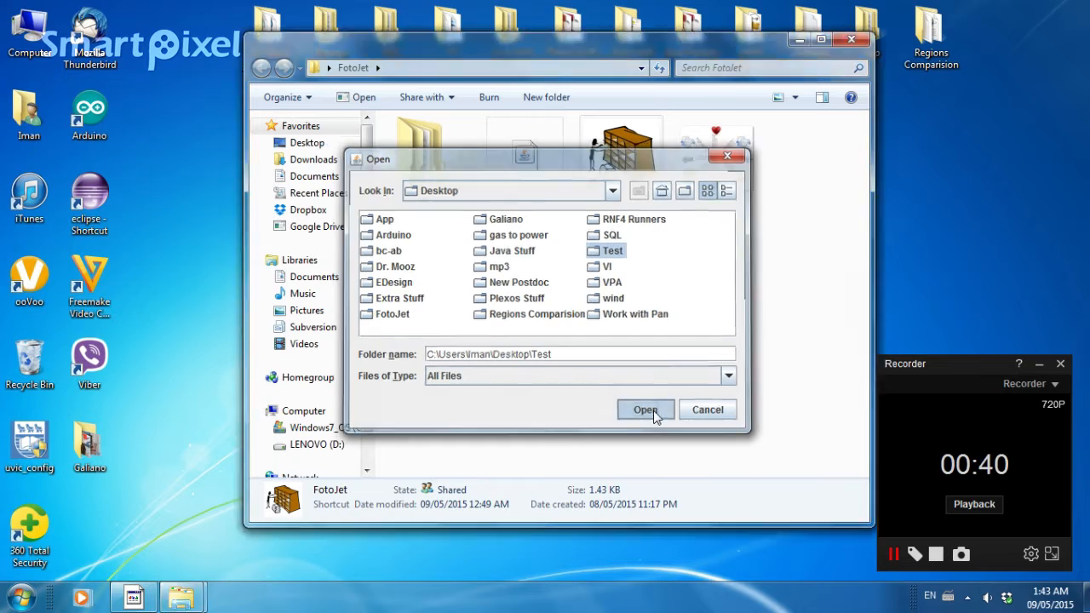
left_click(644, 409)
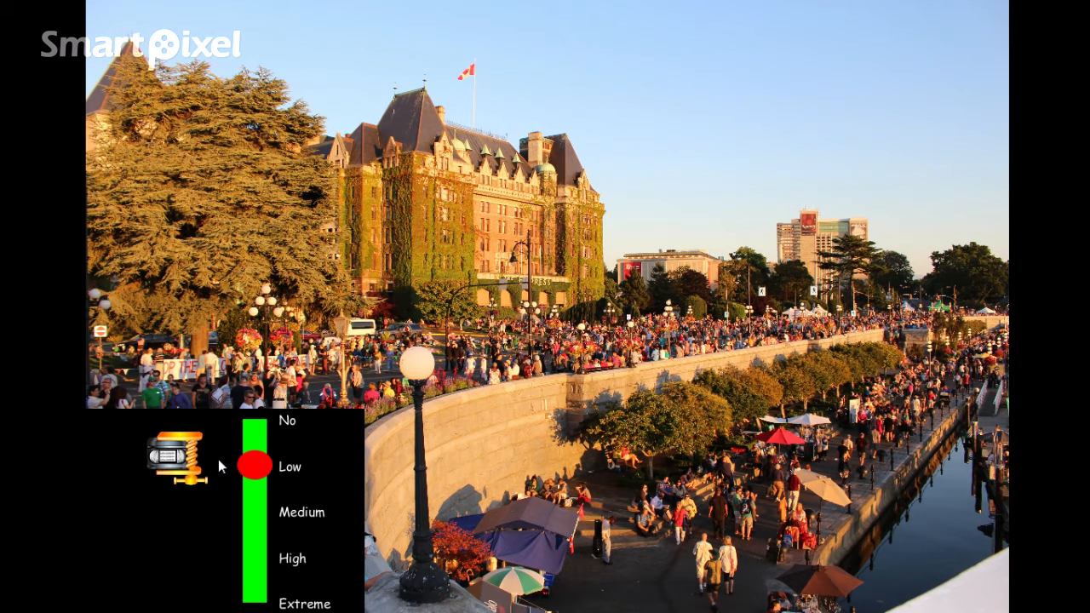
Try the No and Extreme compression levels, then pull the slider back partway from Extreme
left_click_drag(251, 466, 251, 428)
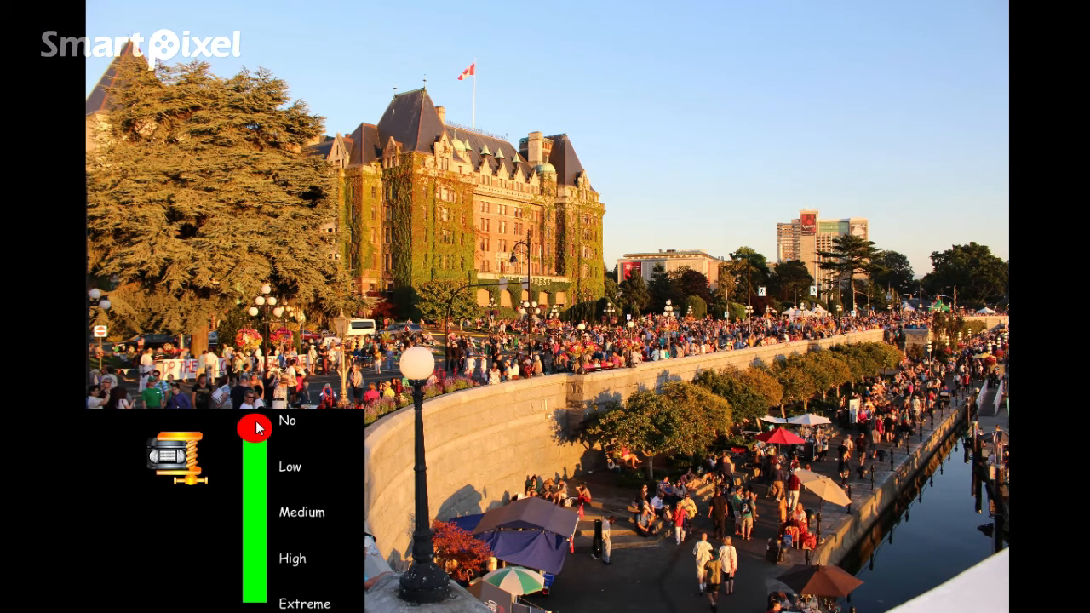
left_click_drag(256, 428, 256, 592)
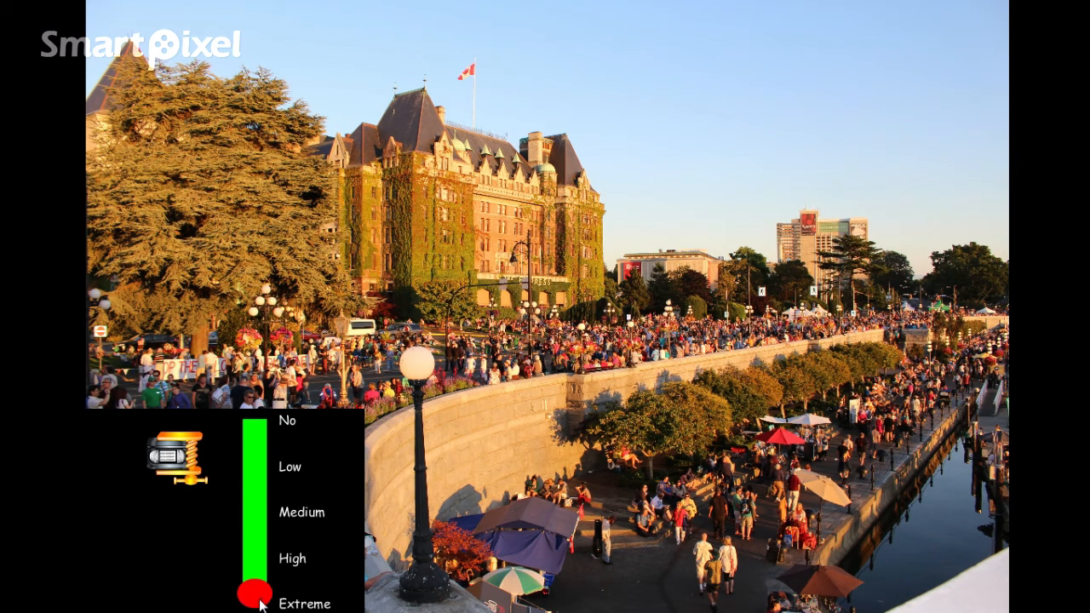
left_click_drag(255, 596, 256, 552)
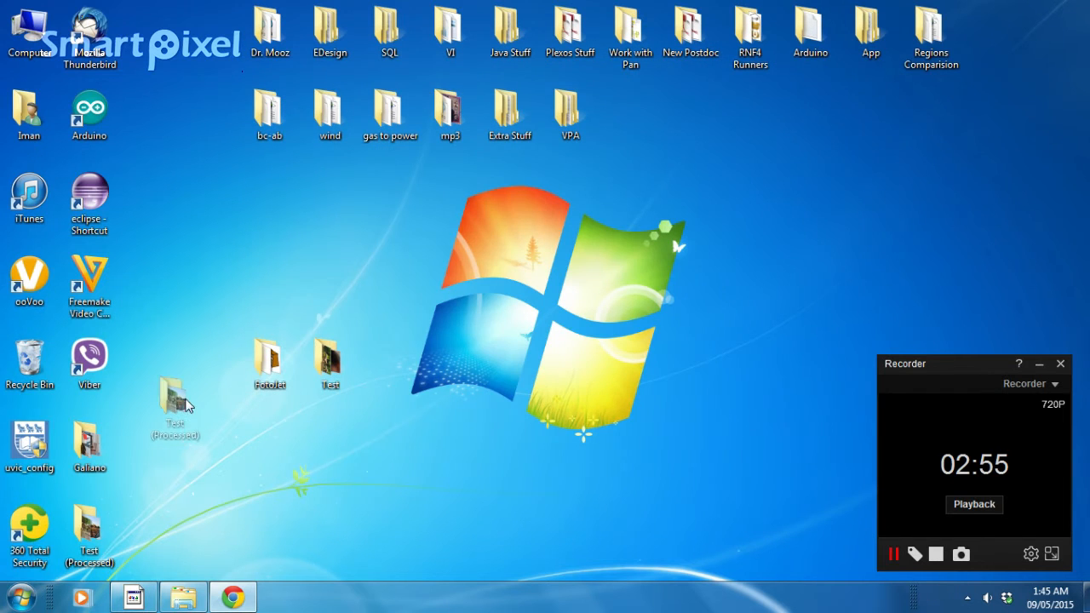
Move the Test (Processed) folder beside the FotoJet and Test folders and select it
left_click_drag(176, 404, 210, 371)
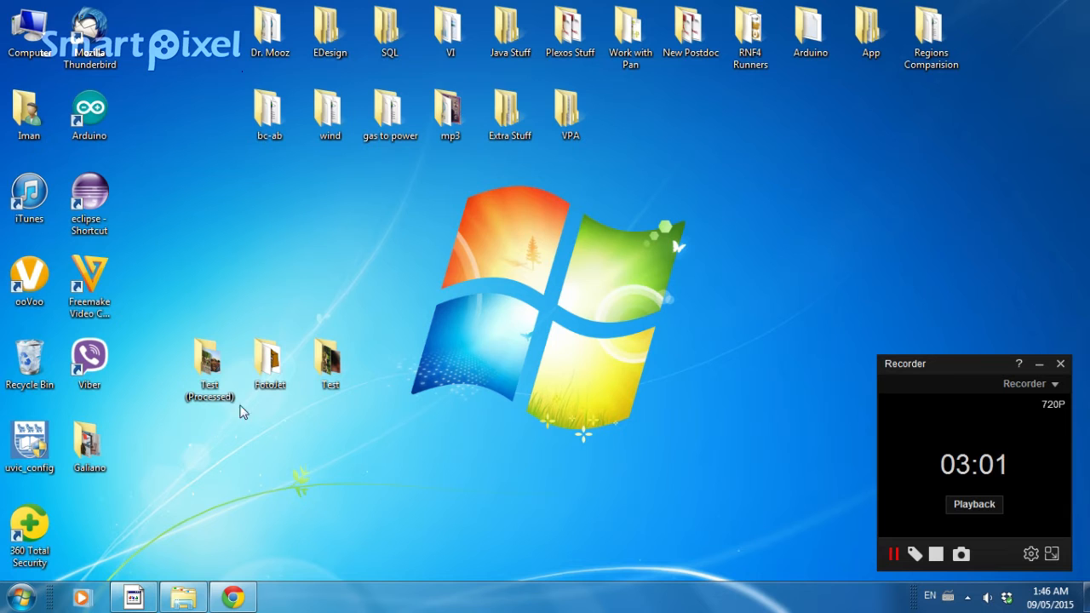
left_click(329, 356)
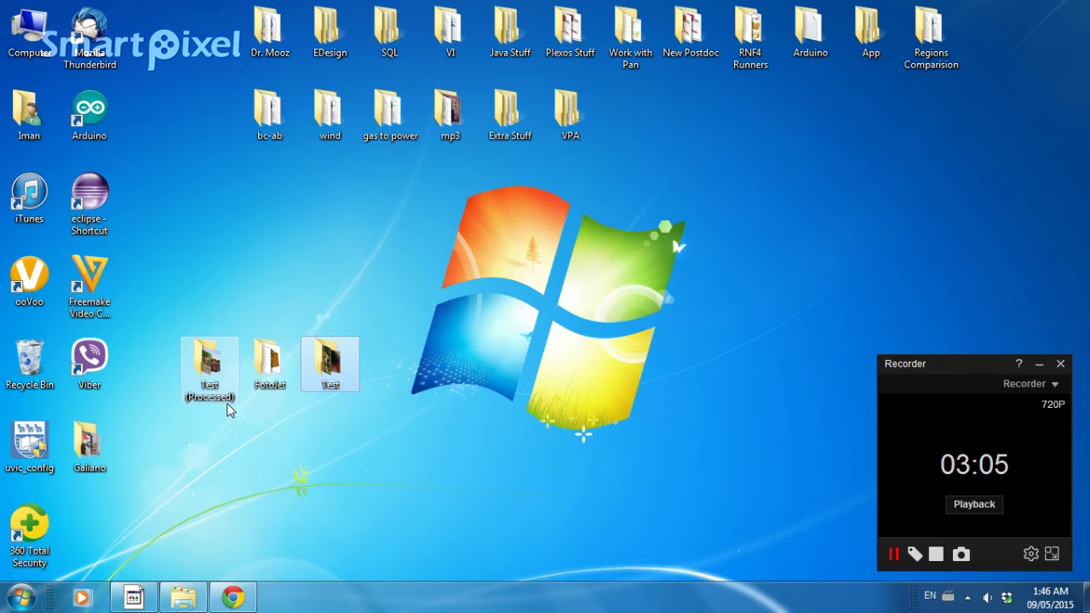
mouse_move(209, 374)
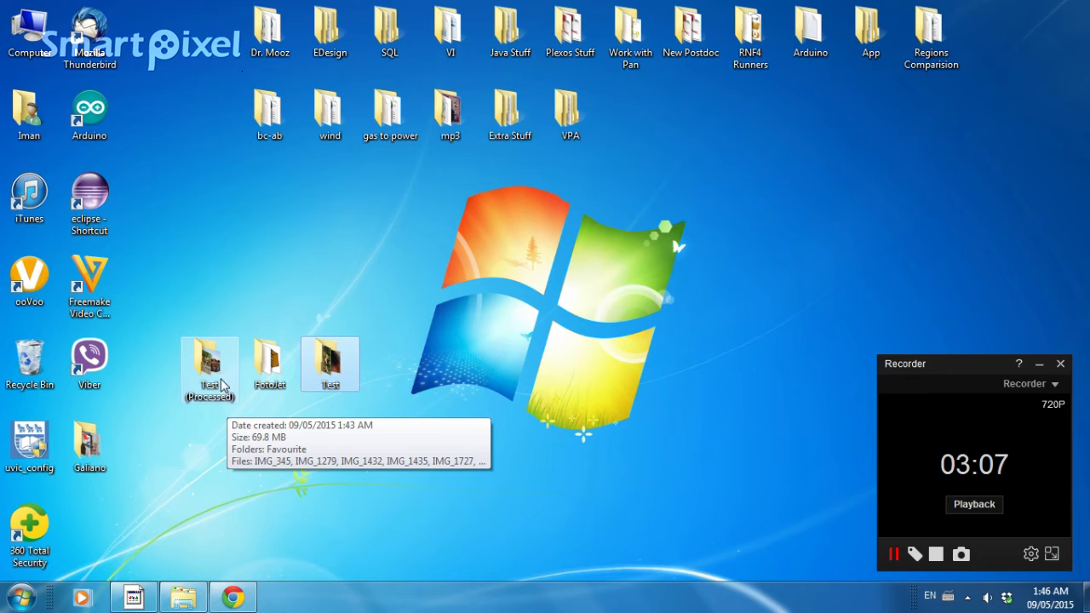
mouse_move(284, 442)
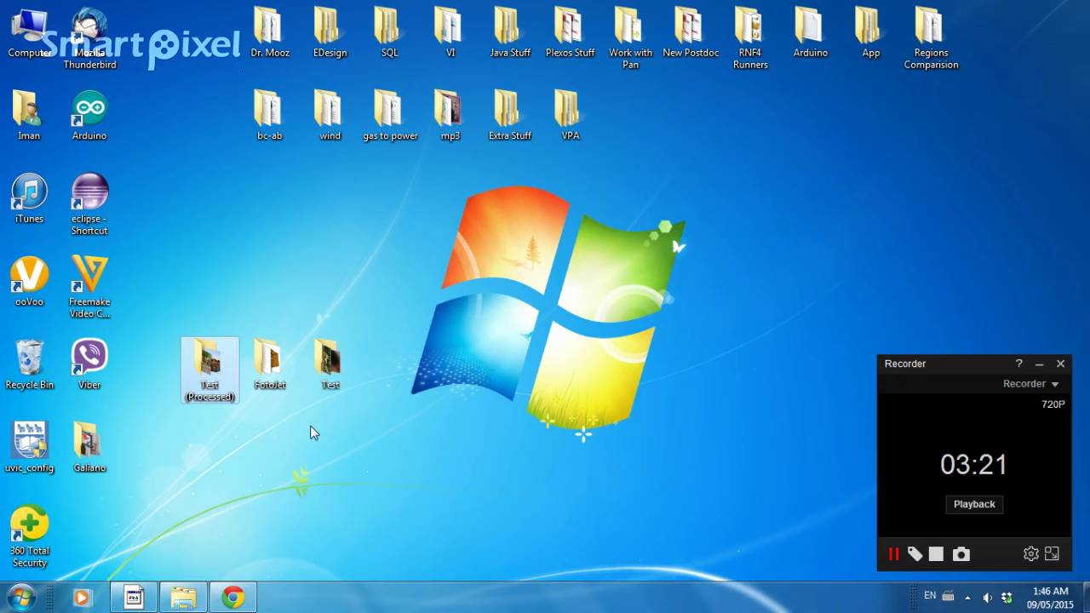
Open the original Test folder and select IMG_2158 to see its details
double_click(329, 361)
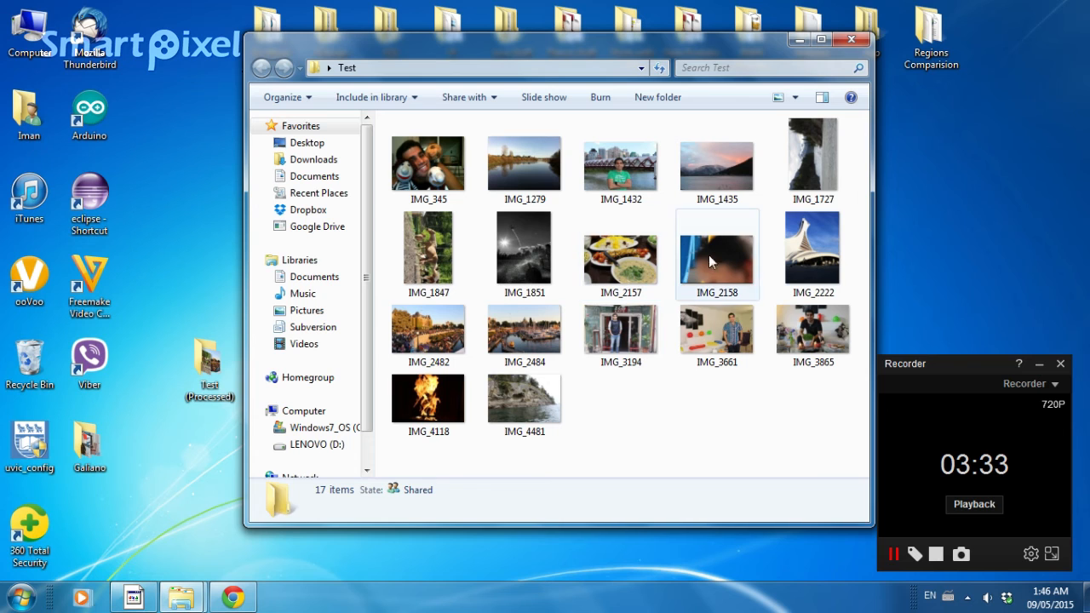
left_click(717, 253)
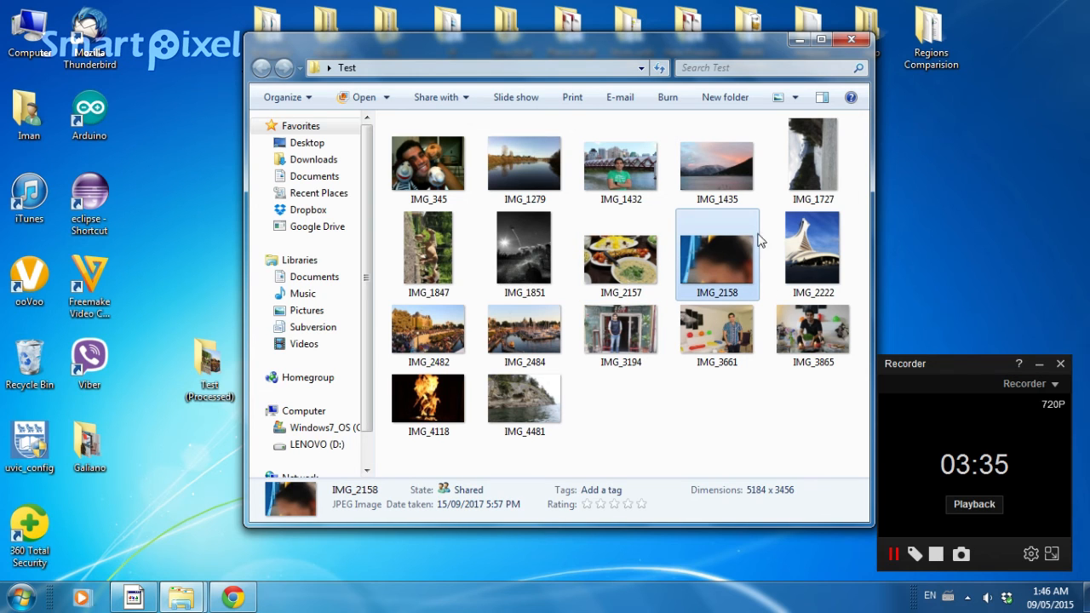
mouse_move(792, 119)
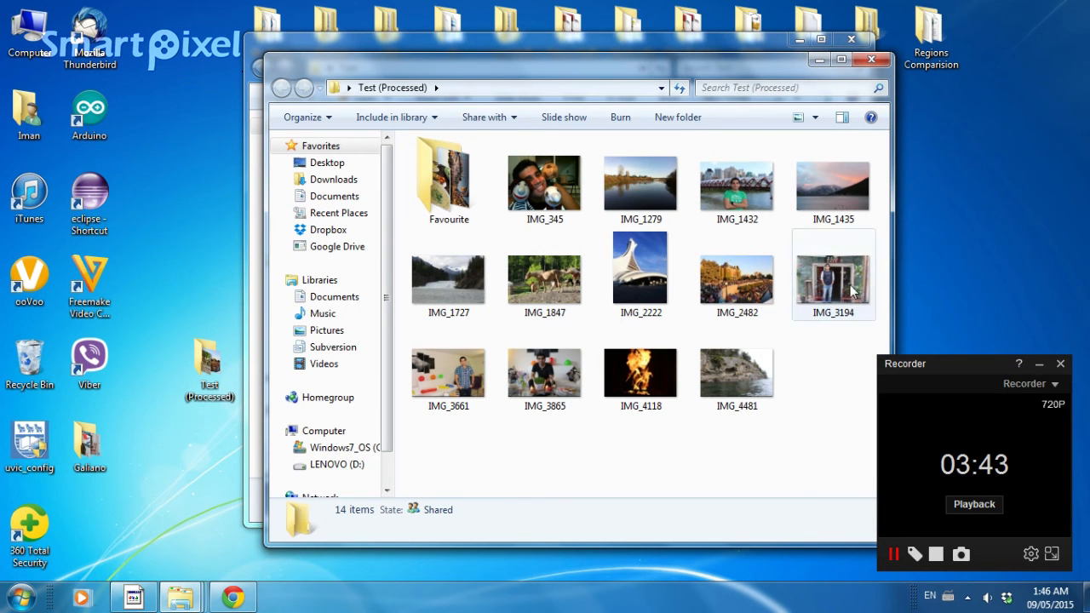
Open the Favourite subfolder and view its three photos, starting with IMG_2484, in Photo Gallery
left_click(737, 181)
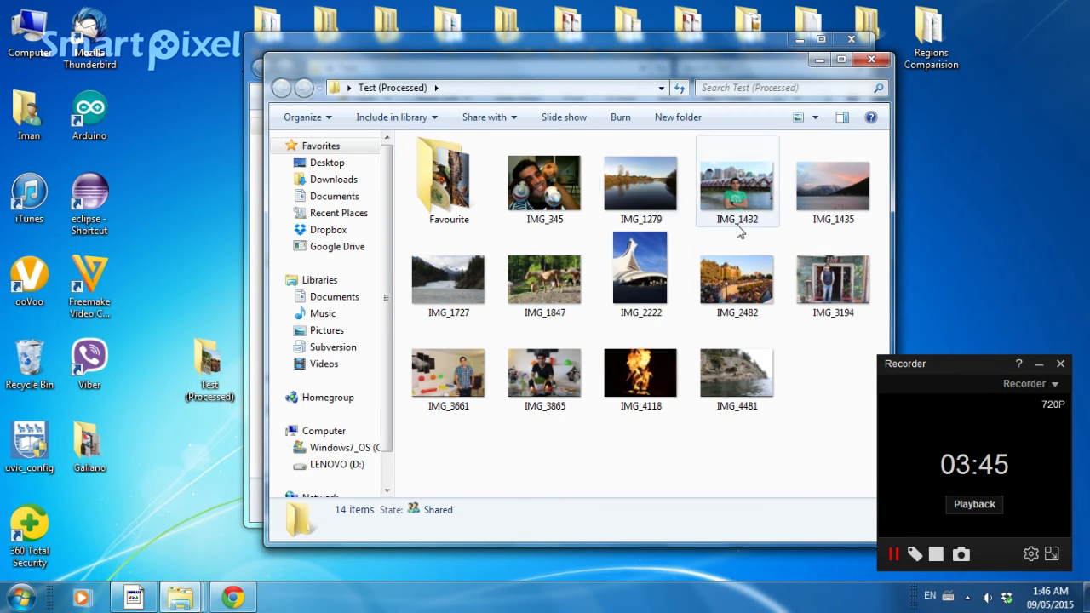
double_click(448, 176)
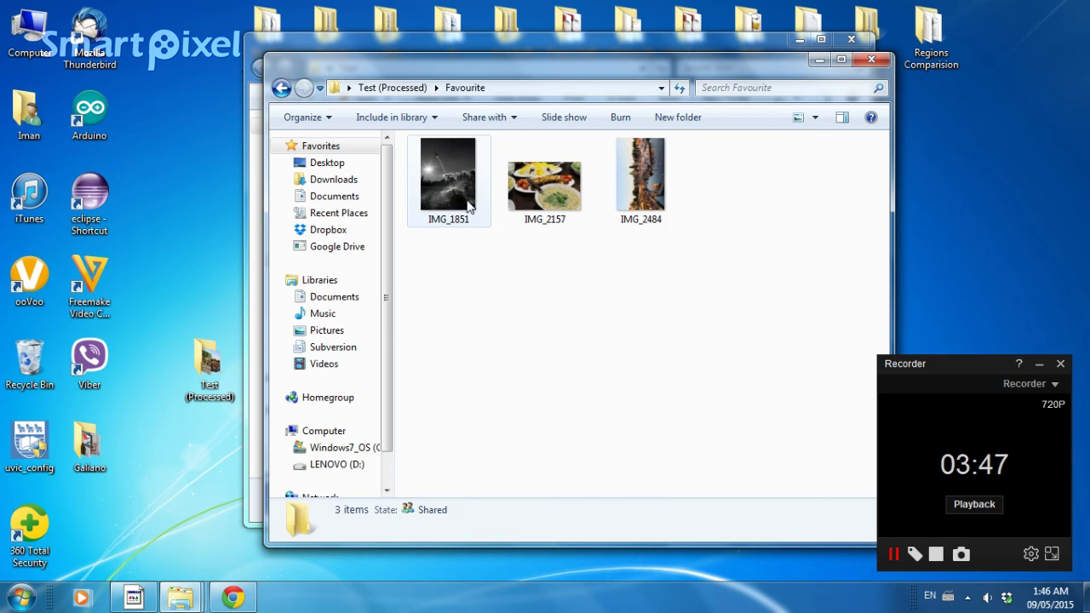
left_click(544, 178)
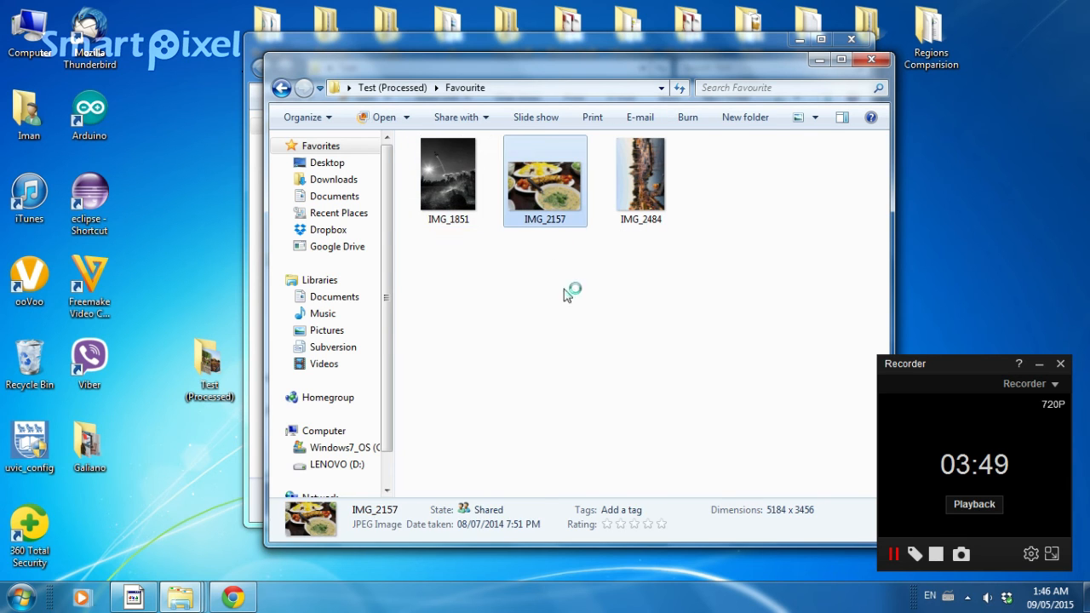
double_click(448, 174)
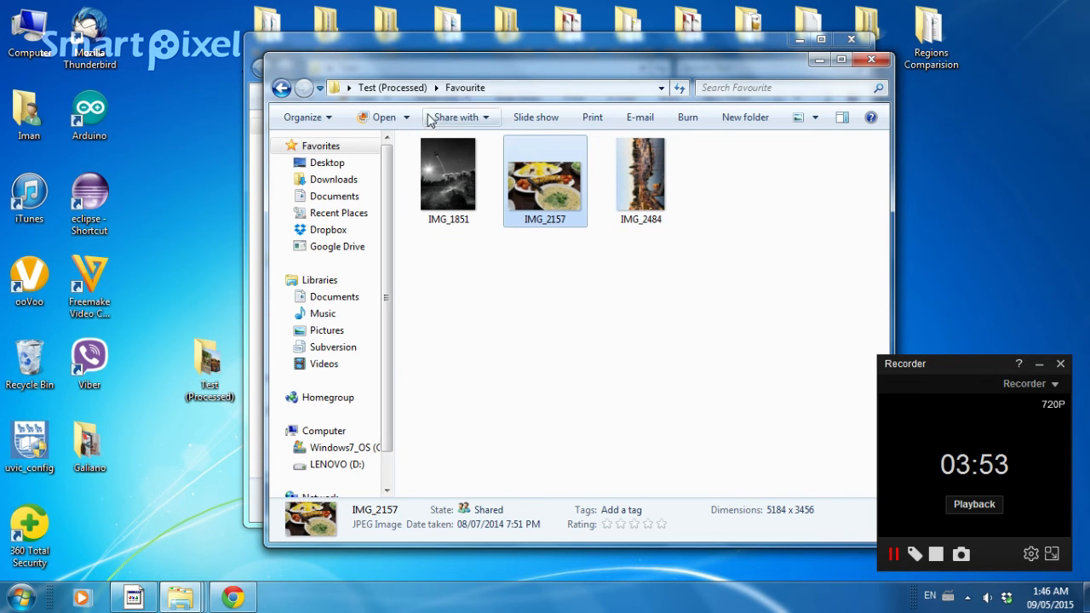
double_click(639, 175)
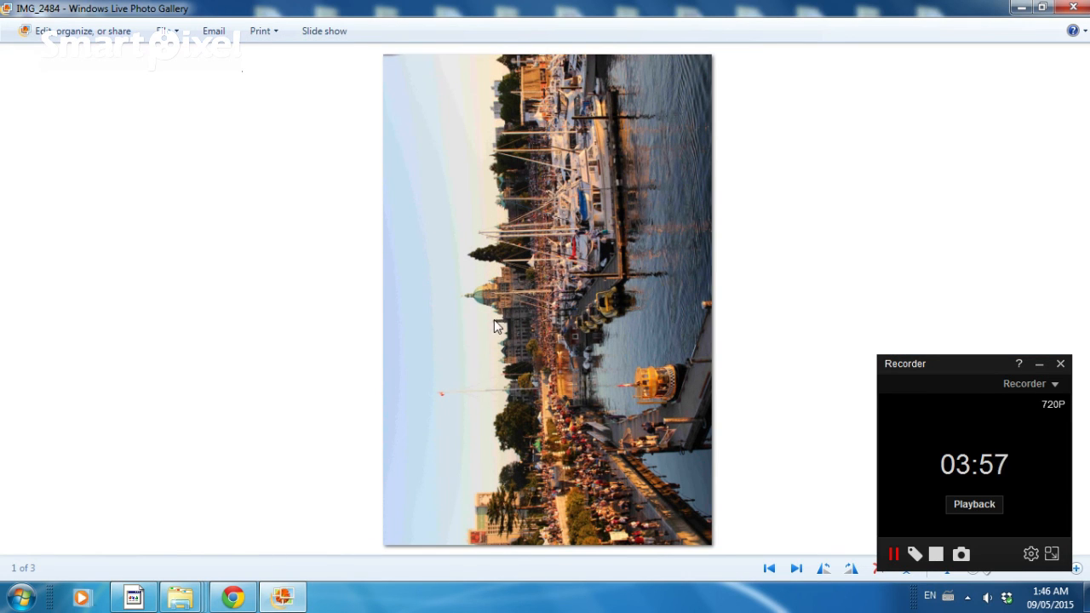
mouse_move(583, 263)
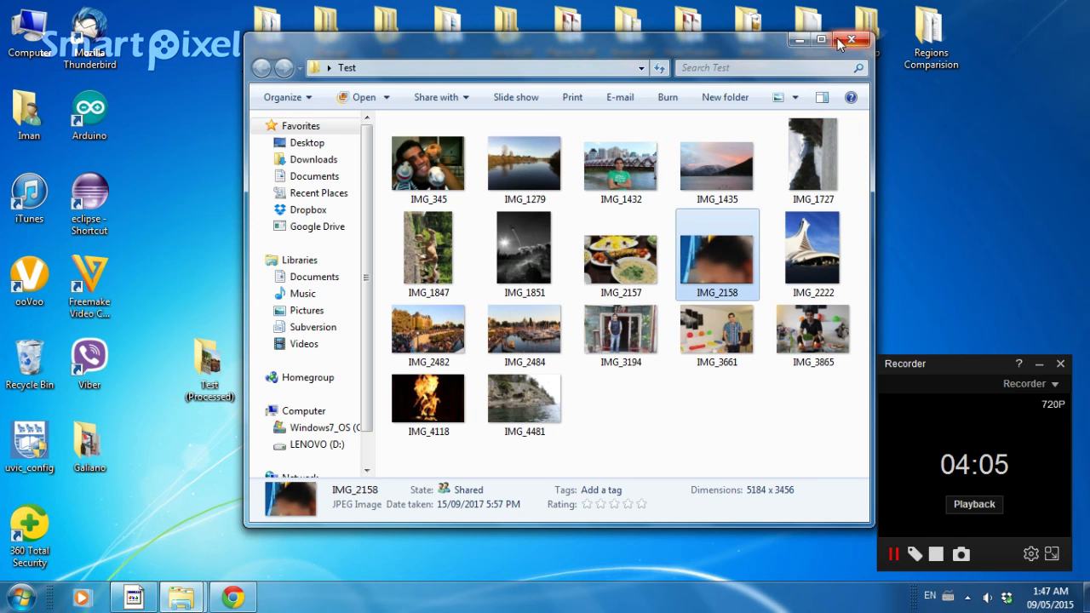
Close the original Test folder window, leaving only the desktop folders
left_click(848, 39)
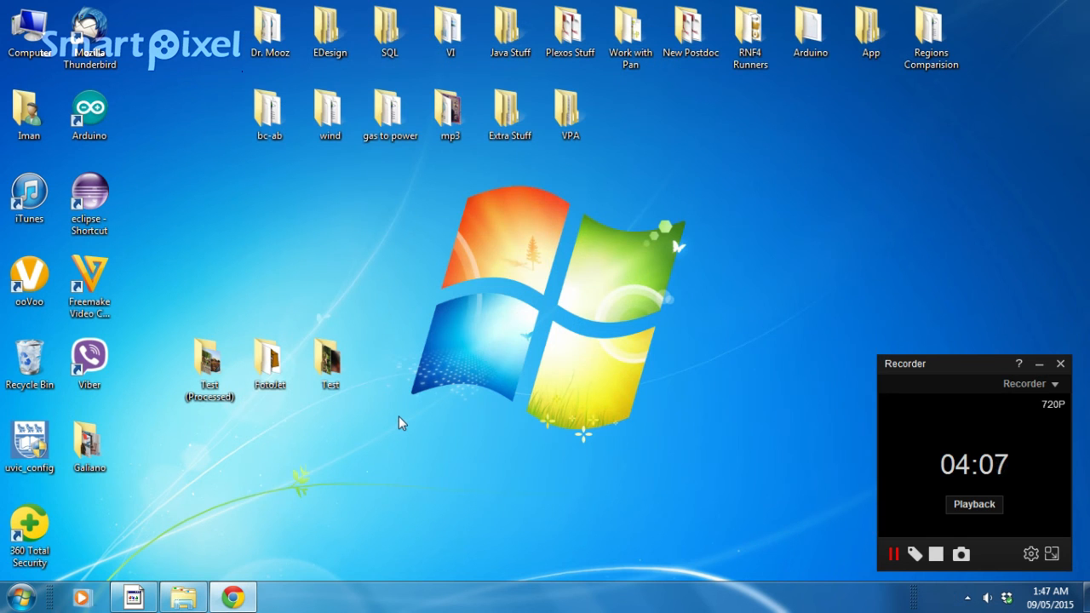
mouse_move(215, 307)
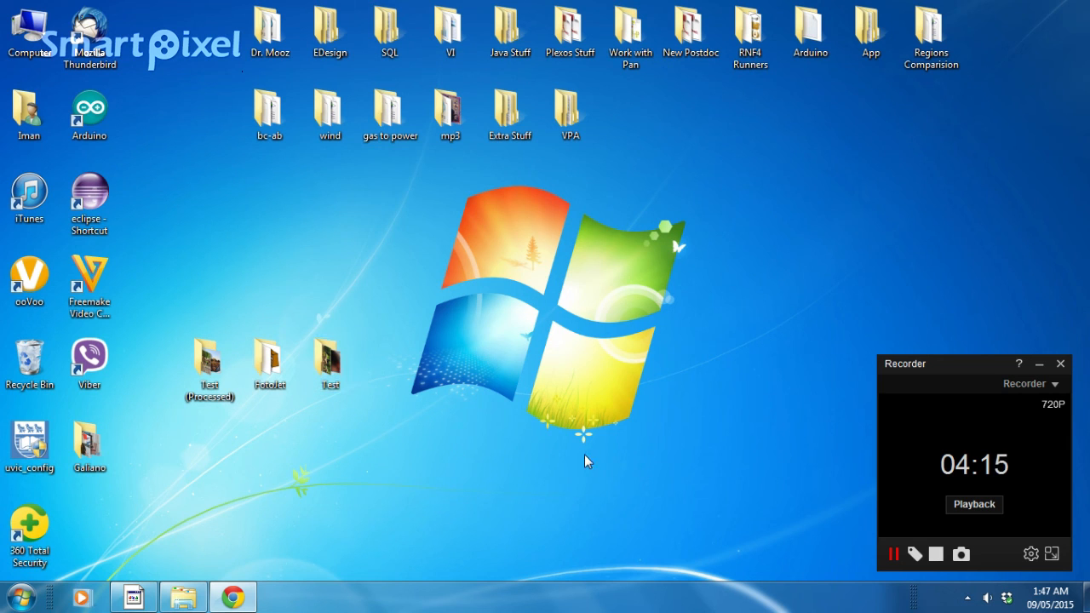
mouse_move(409, 444)
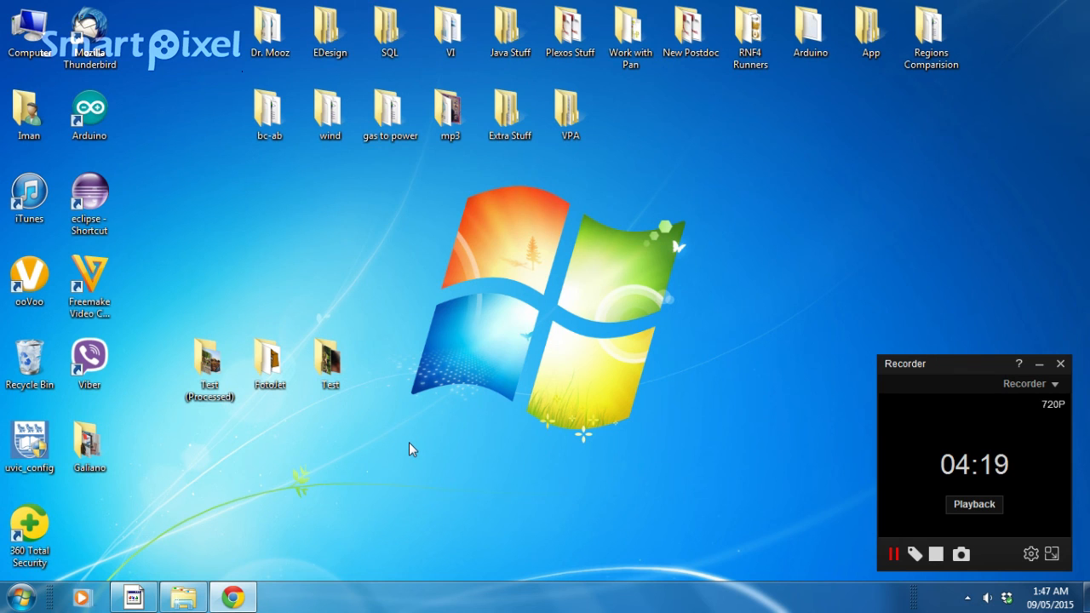
mouse_move(851, 526)
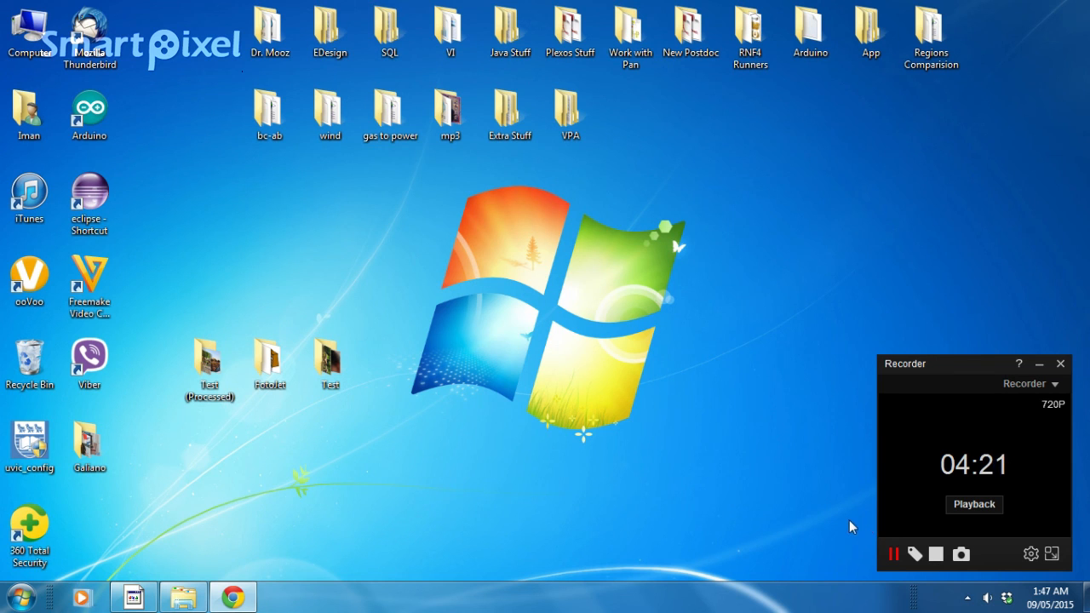